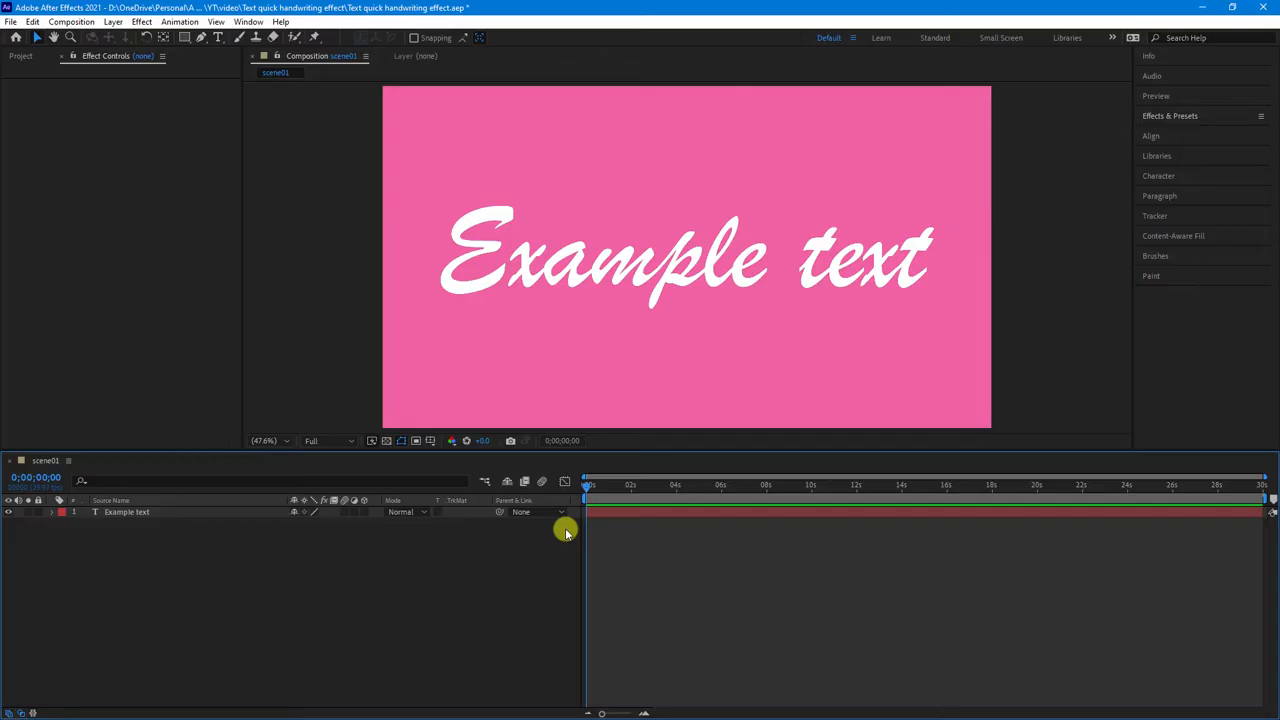
mouse_move(140, 586)
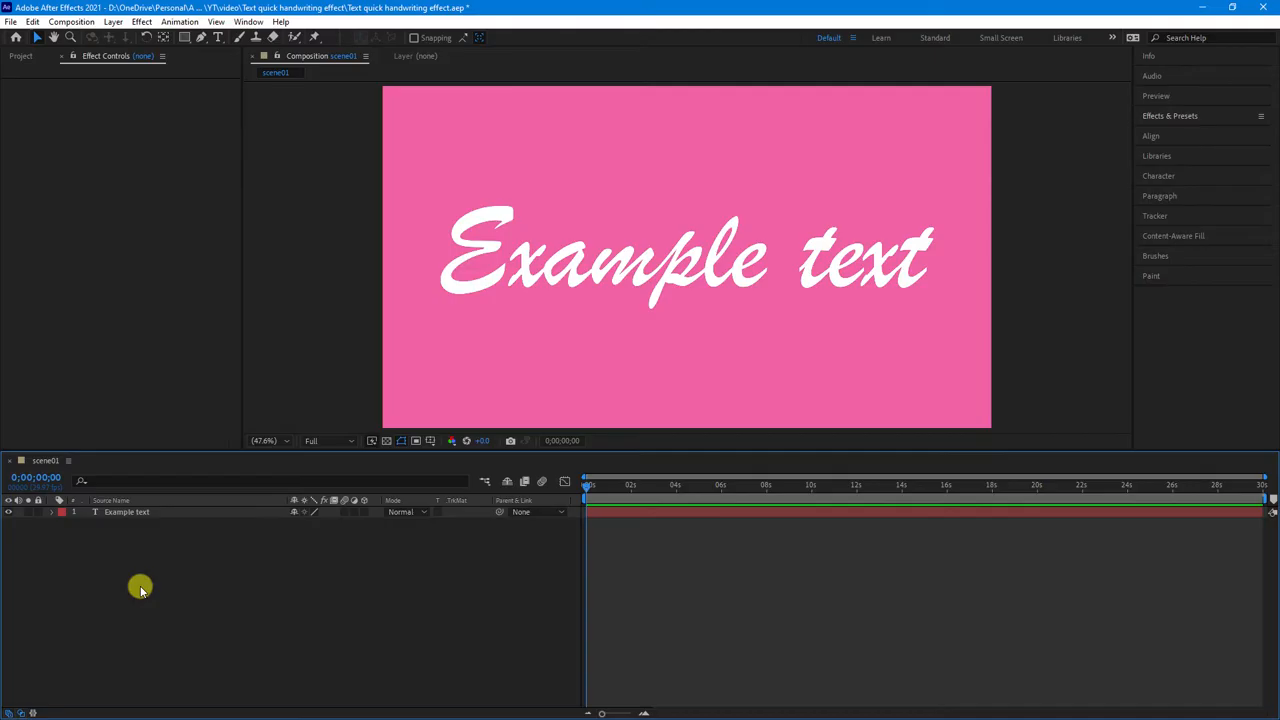
Convert the 'Example text' layer into letter-shaped masks via Create Masks from Text
left_click(128, 512)
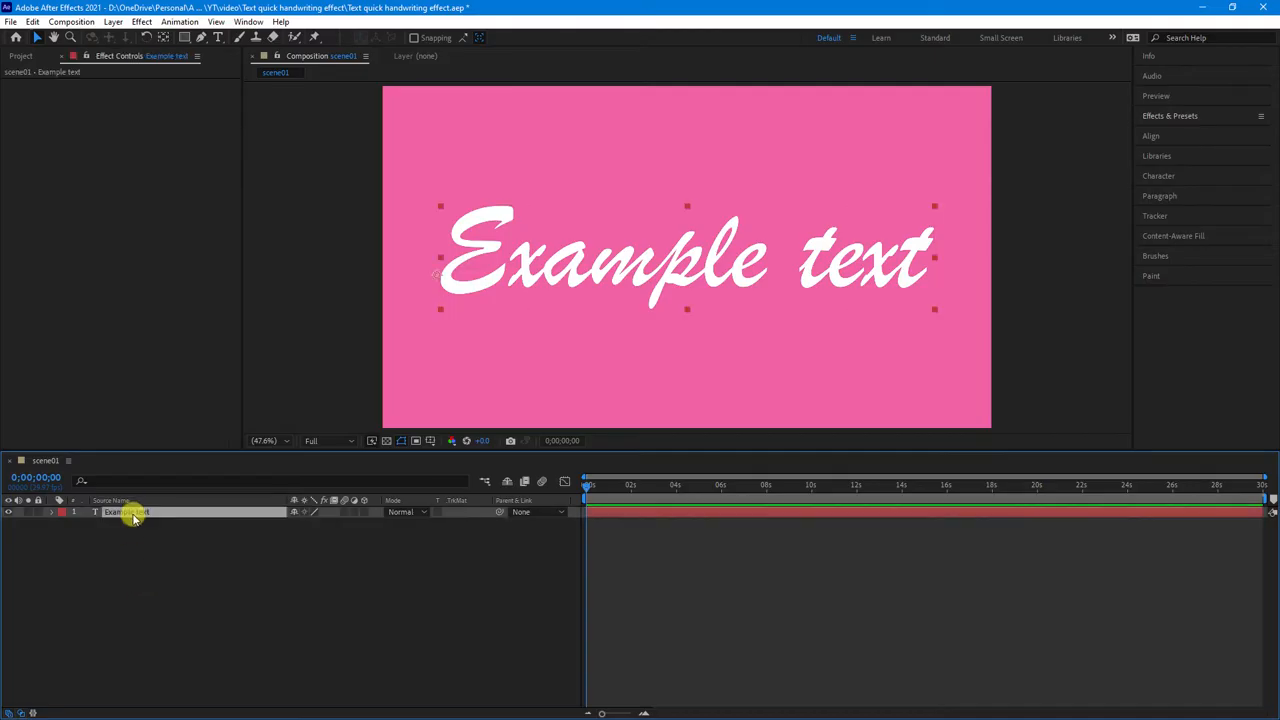
right_click(130, 512)
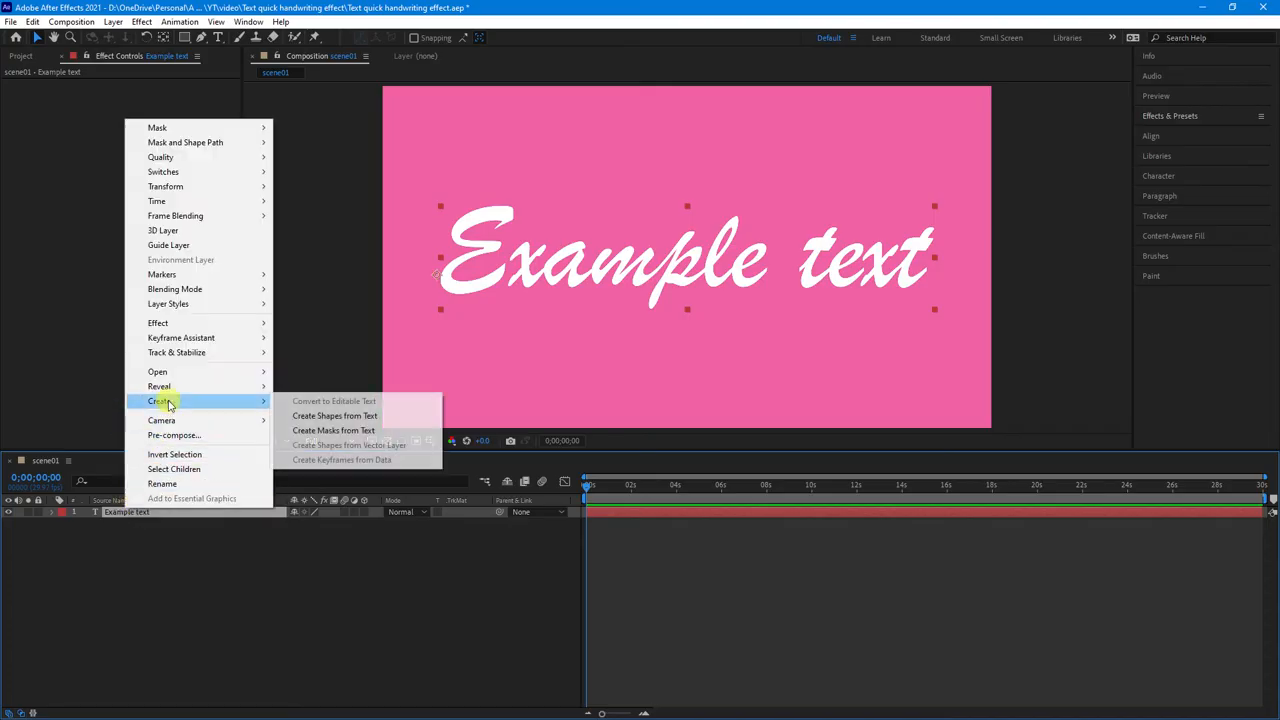
mouse_move(334, 430)
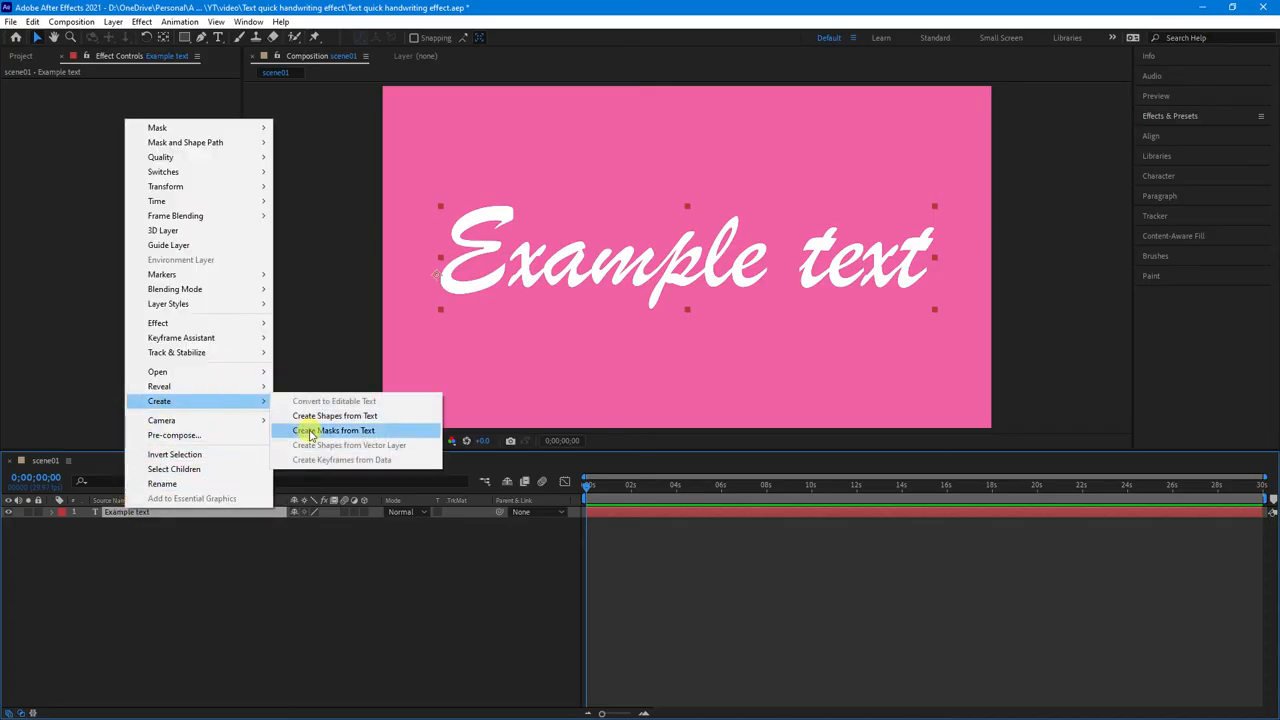
left_click(334, 430)
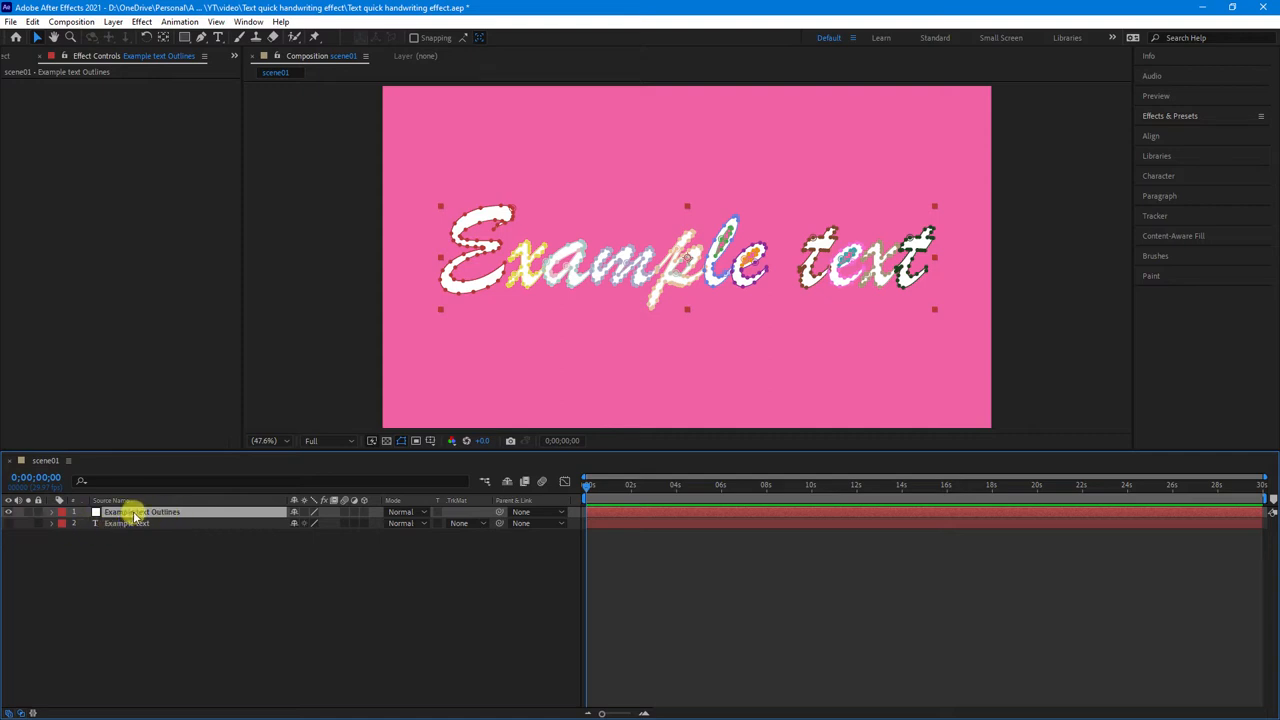
left_click(50, 512)
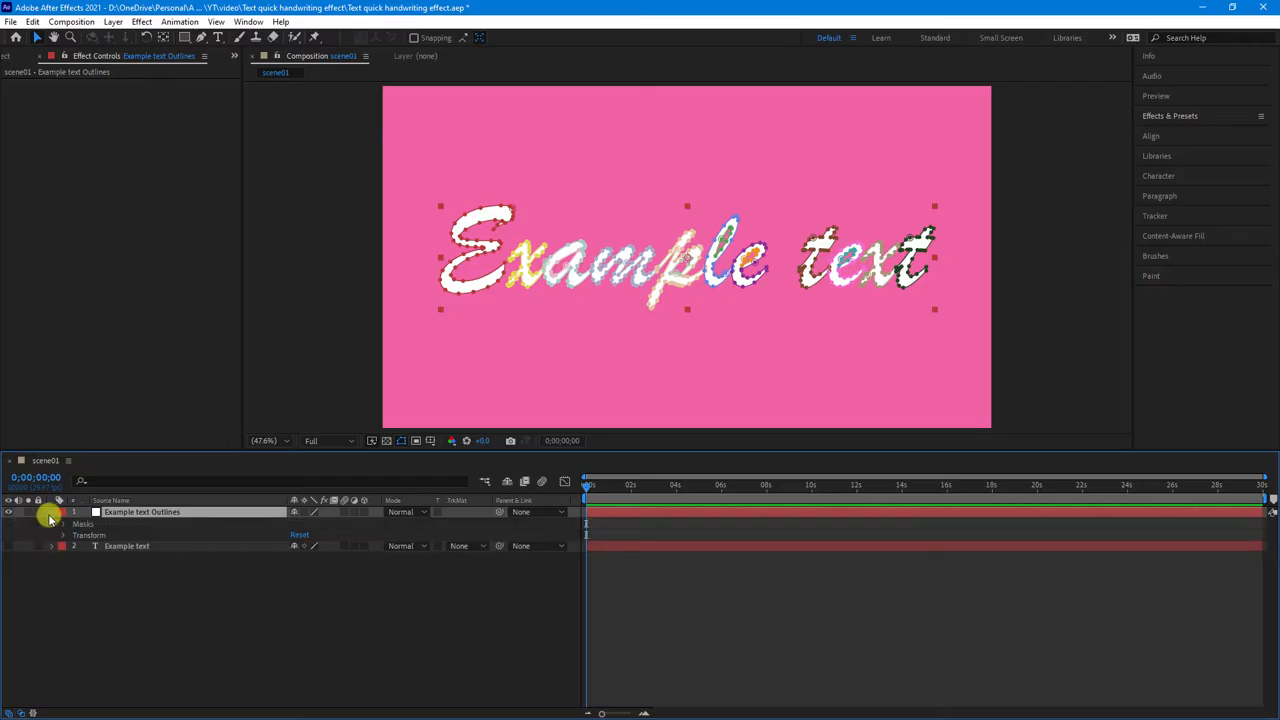
left_click(64, 524)
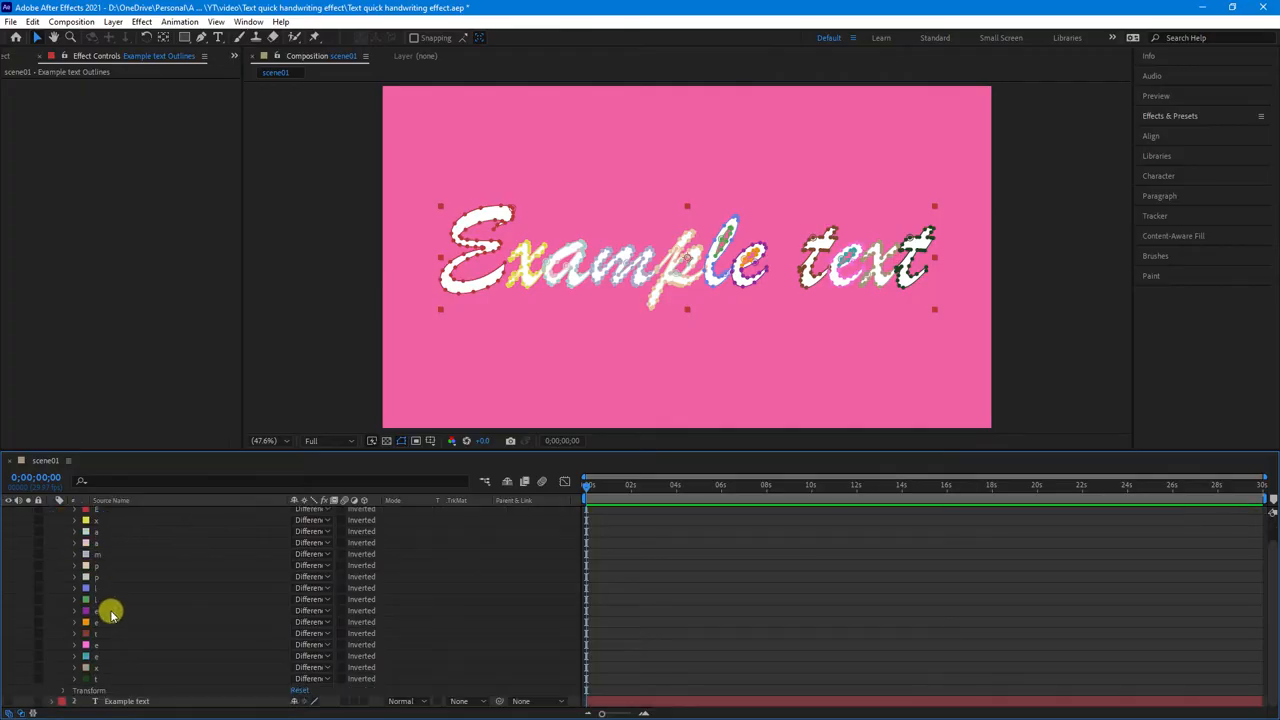
left_click(44, 512)
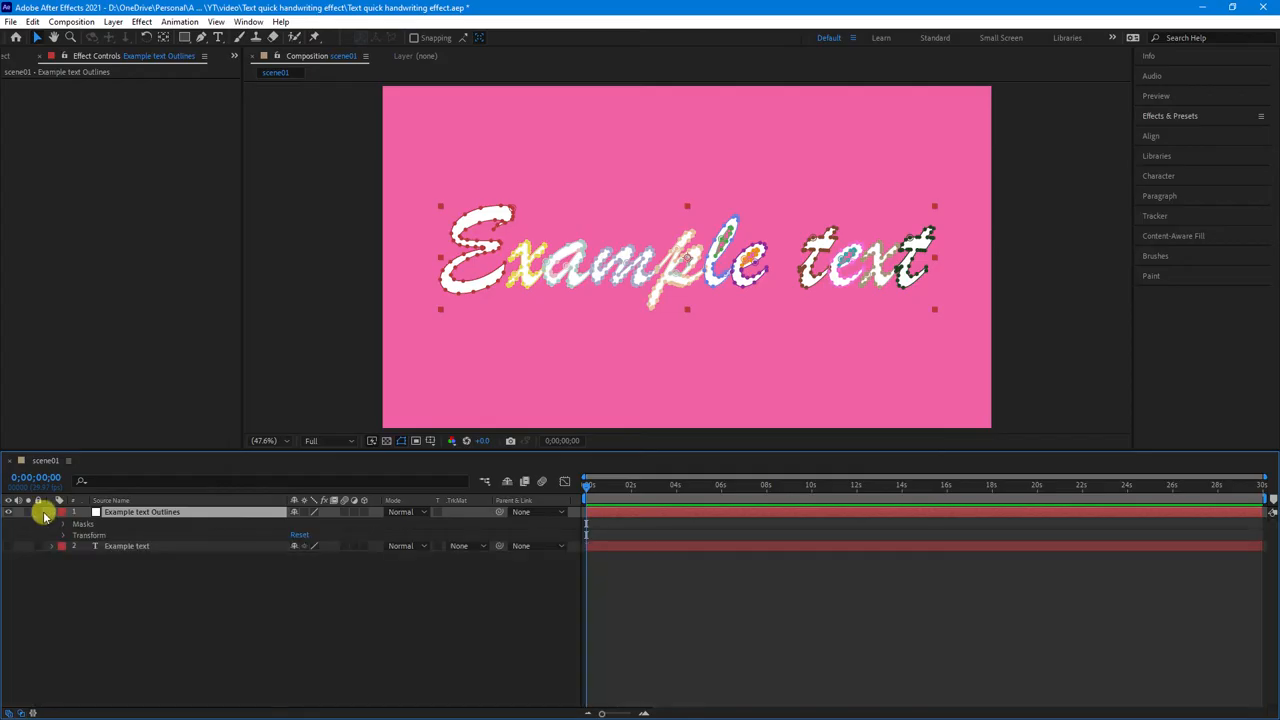
left_click(52, 512)
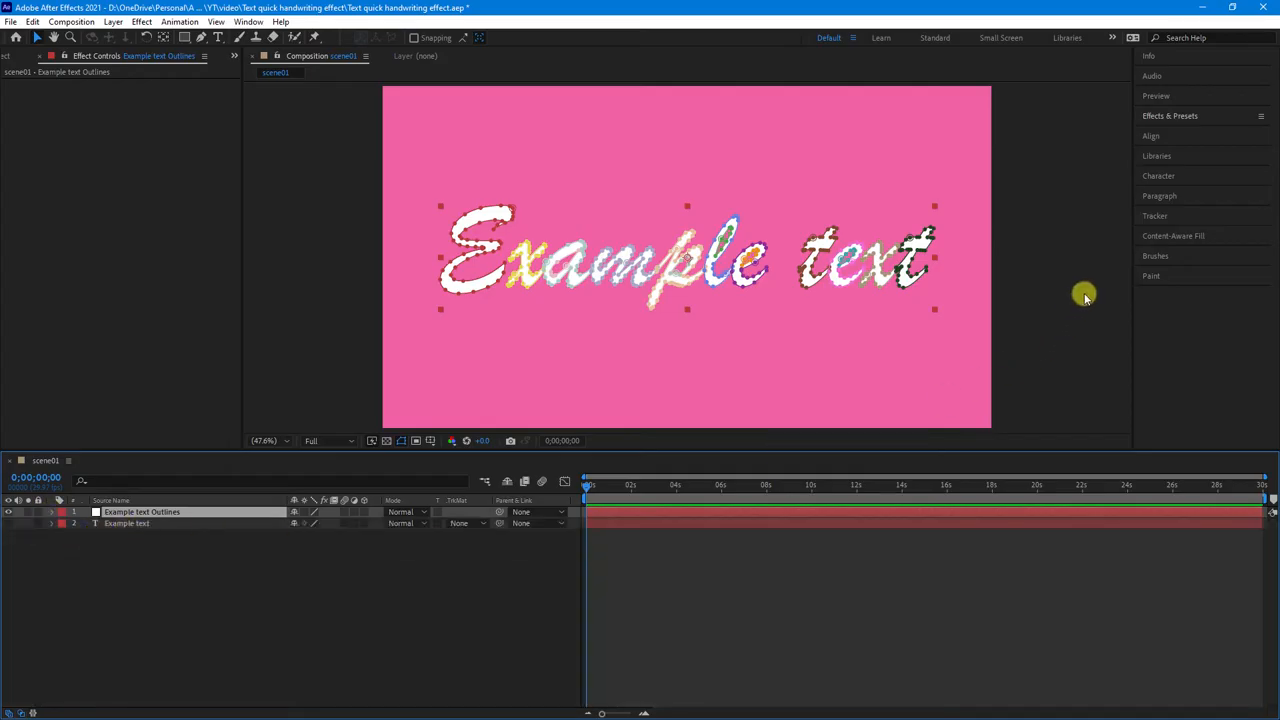
Search 'stroke' in Effects & Presets and apply the Stroke effect to the outlines layer
left_click(1170, 114)
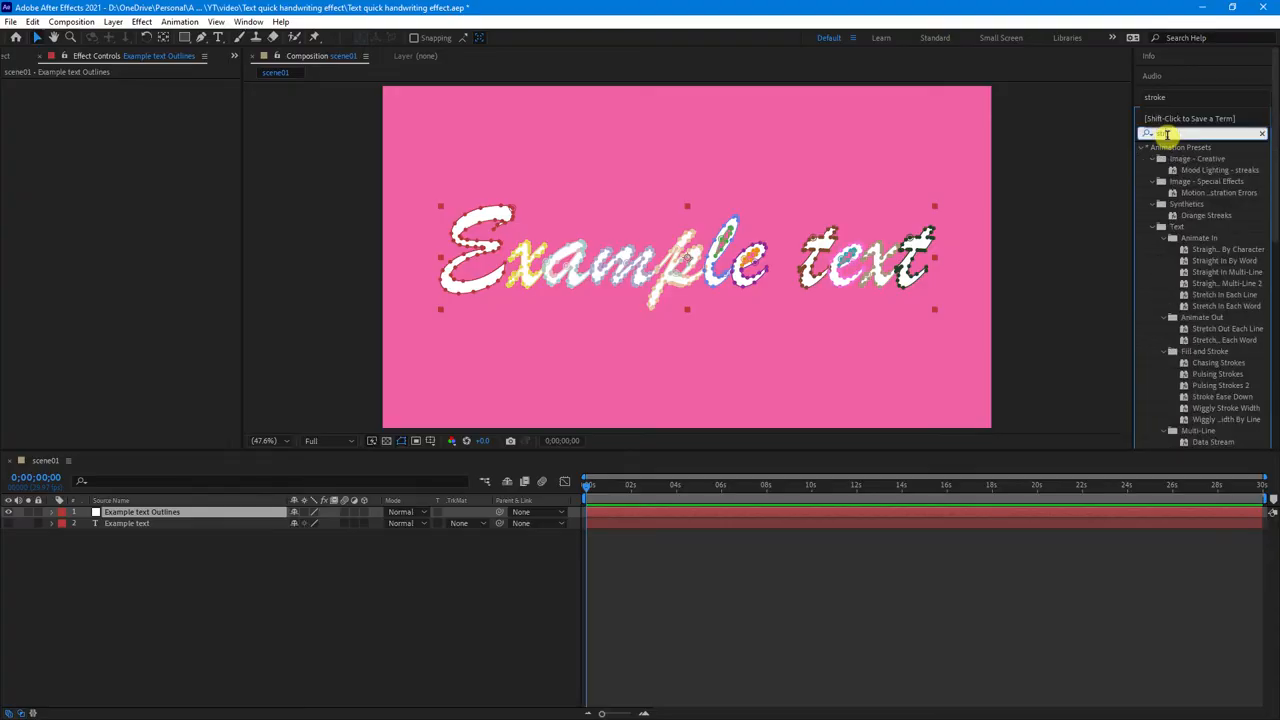
type("stroke")
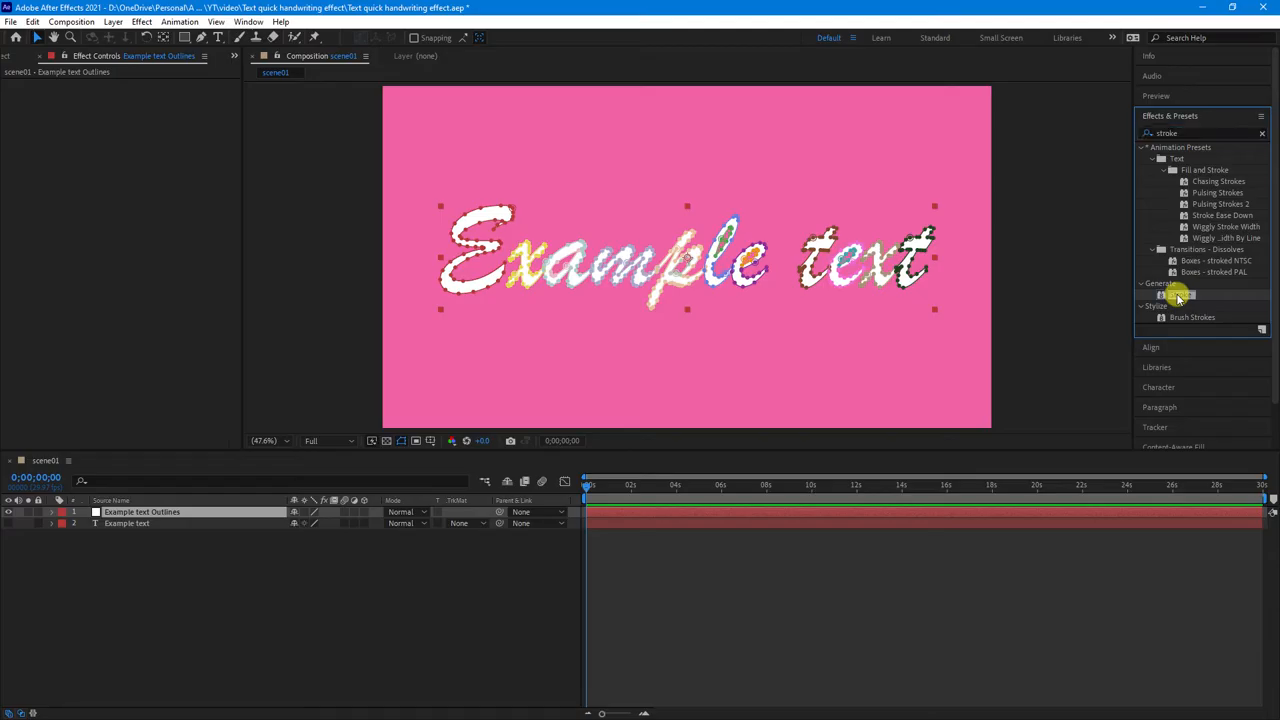
double_click(1180, 294)
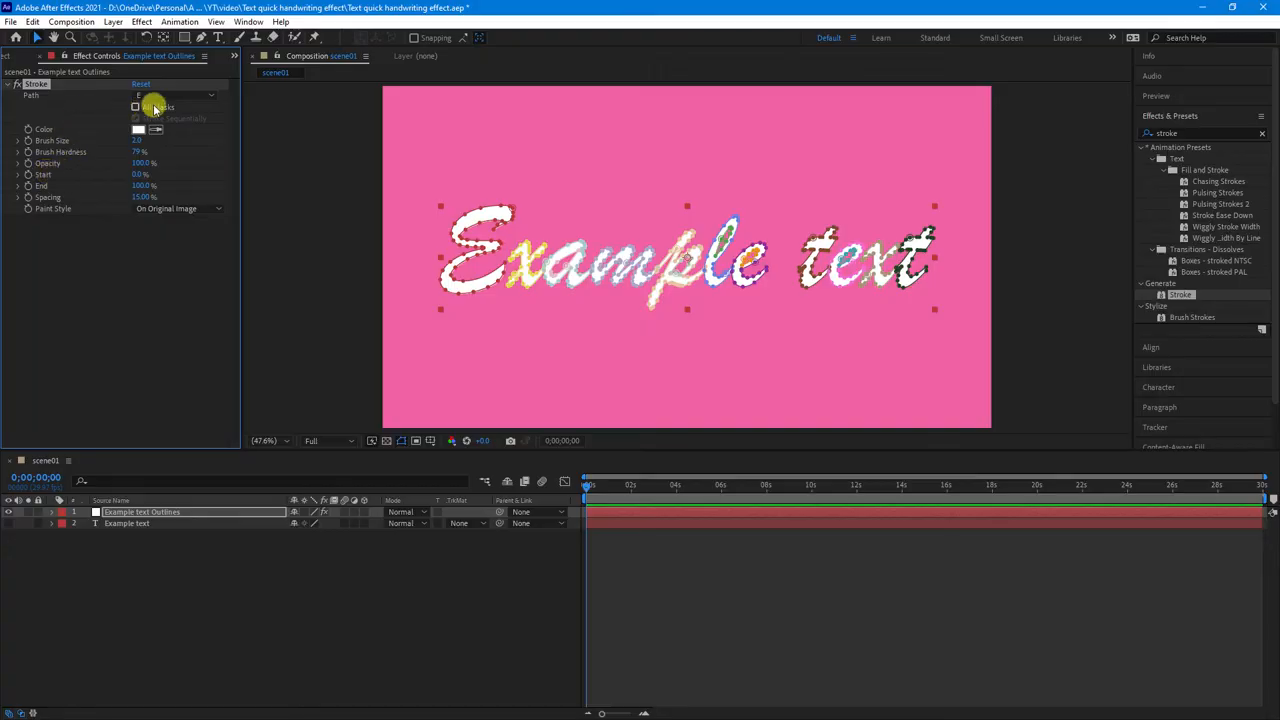
Enable All Masks and Stroke Sequentially, and set Paint Style to Reveal Original Image
left_click(136, 118)
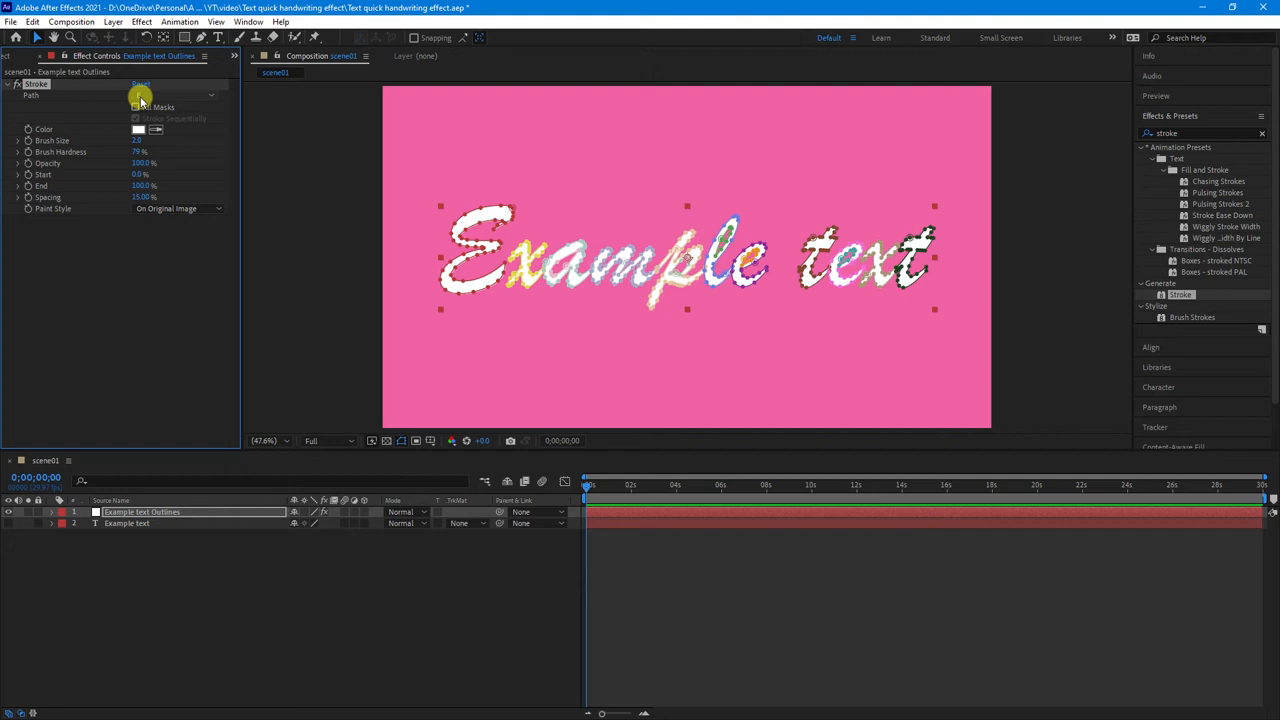
left_click(176, 96)
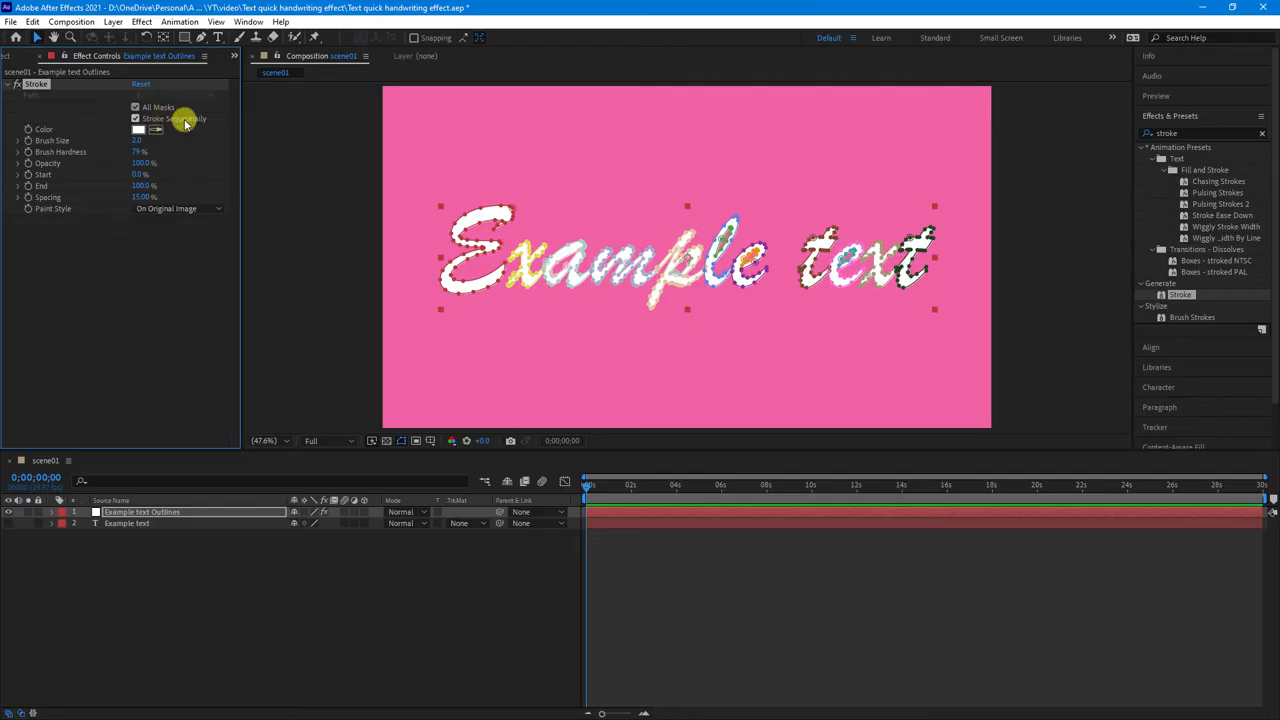
left_click(136, 120)
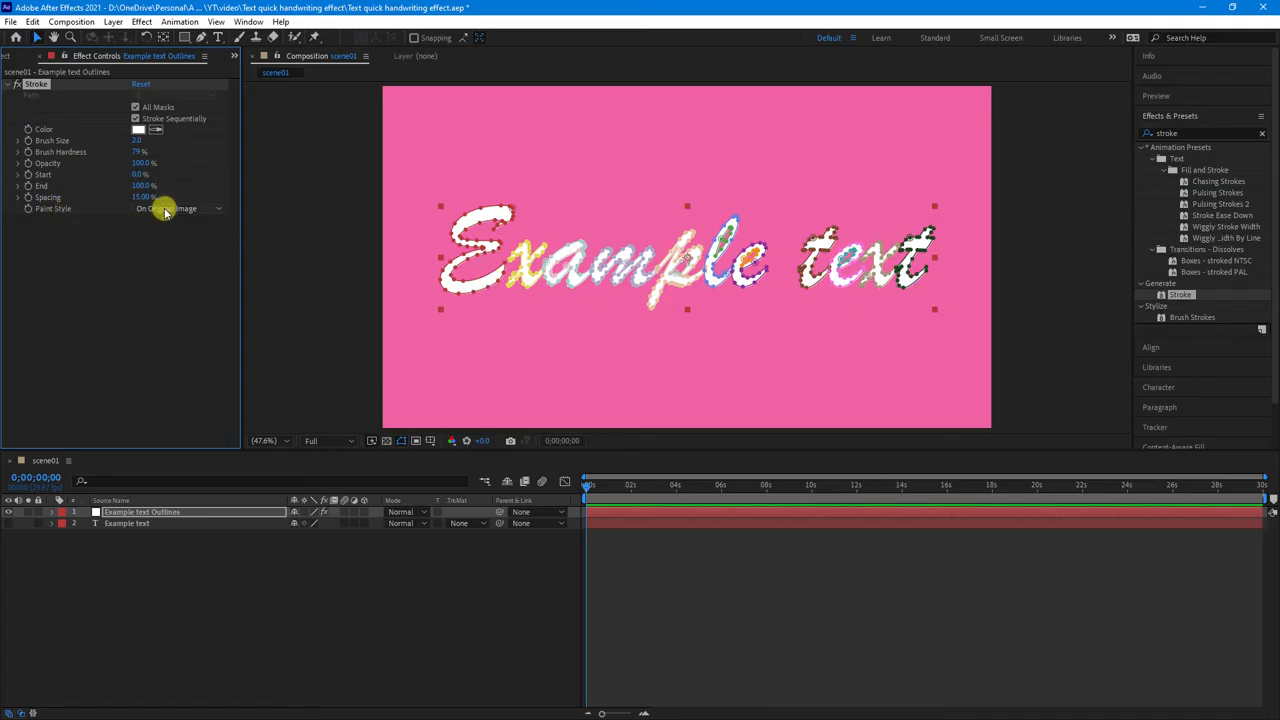
left_click(180, 208)
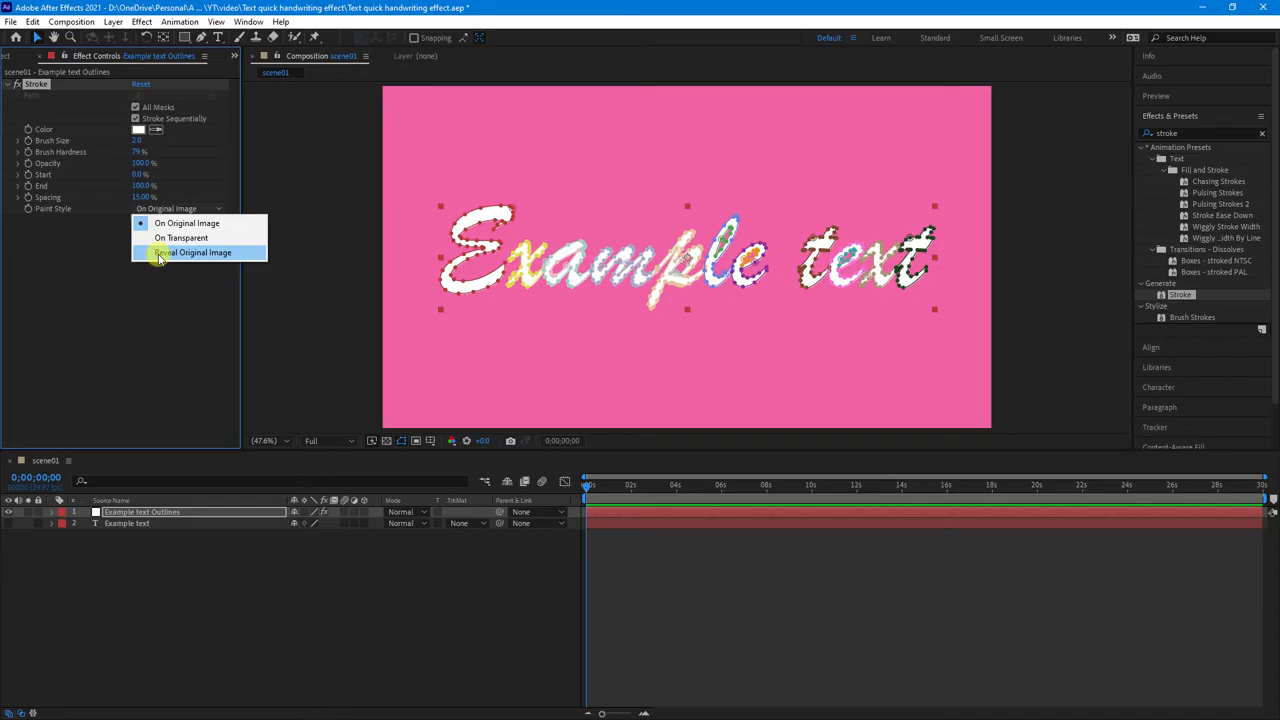
left_click(196, 252)
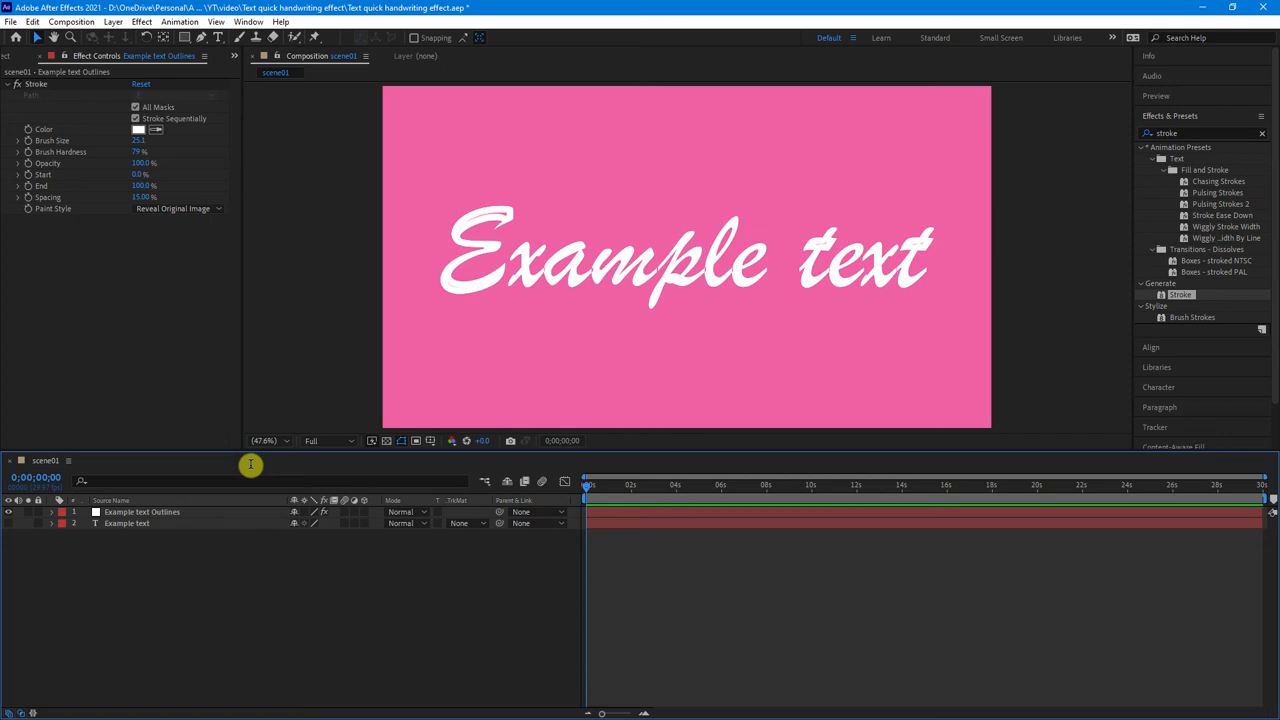
mouse_move(156, 332)
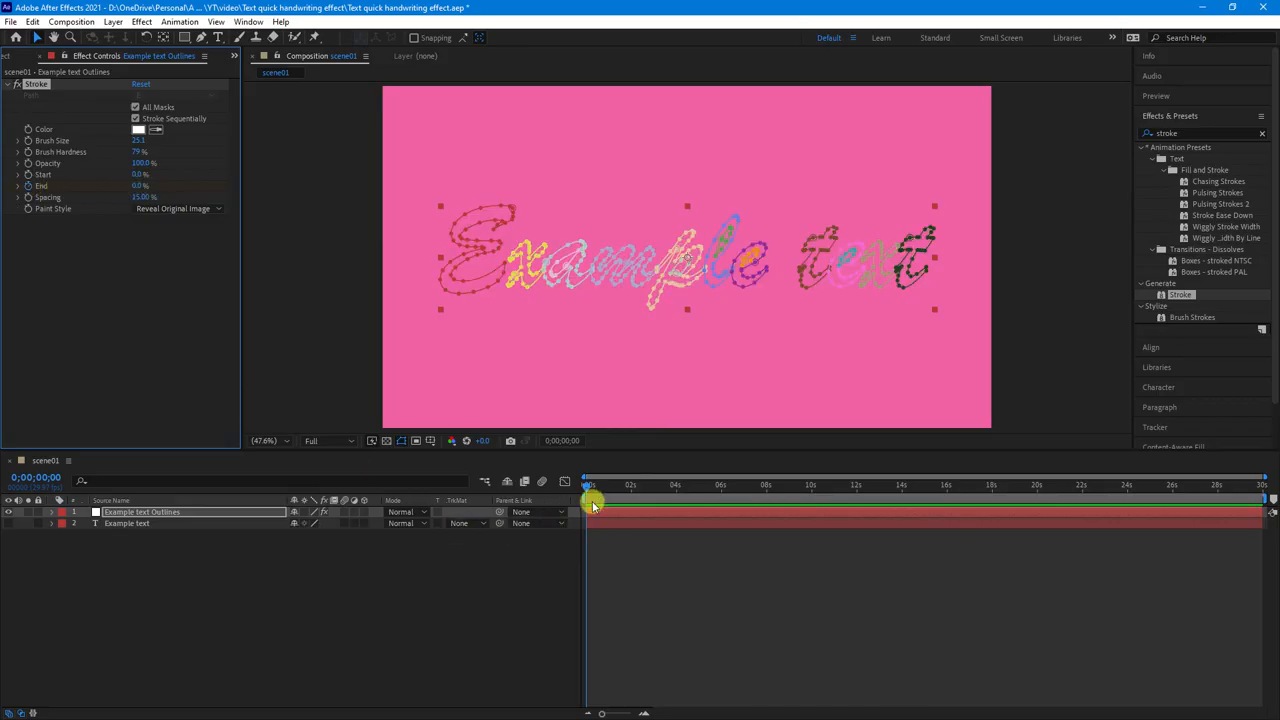
Move the current-time indicator forward to about 0:00:02:00
left_click_drag(590, 488, 622, 488)
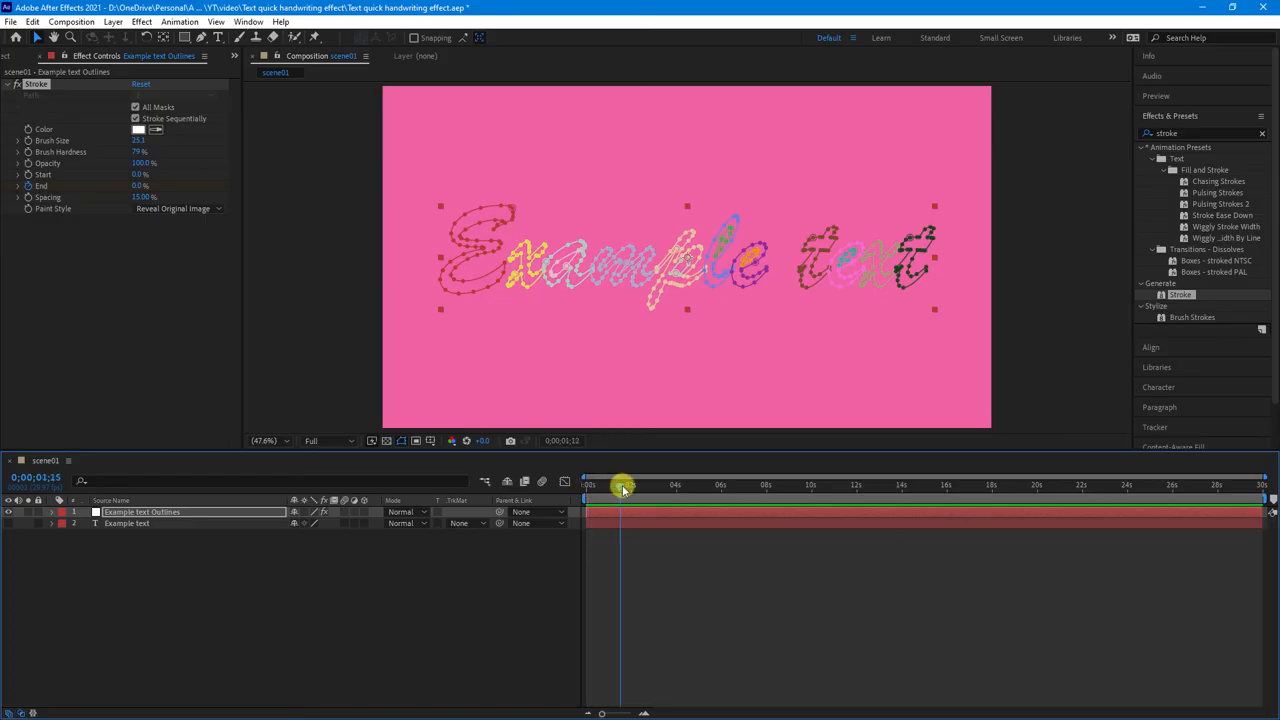
left_click_drag(622, 486, 632, 486)
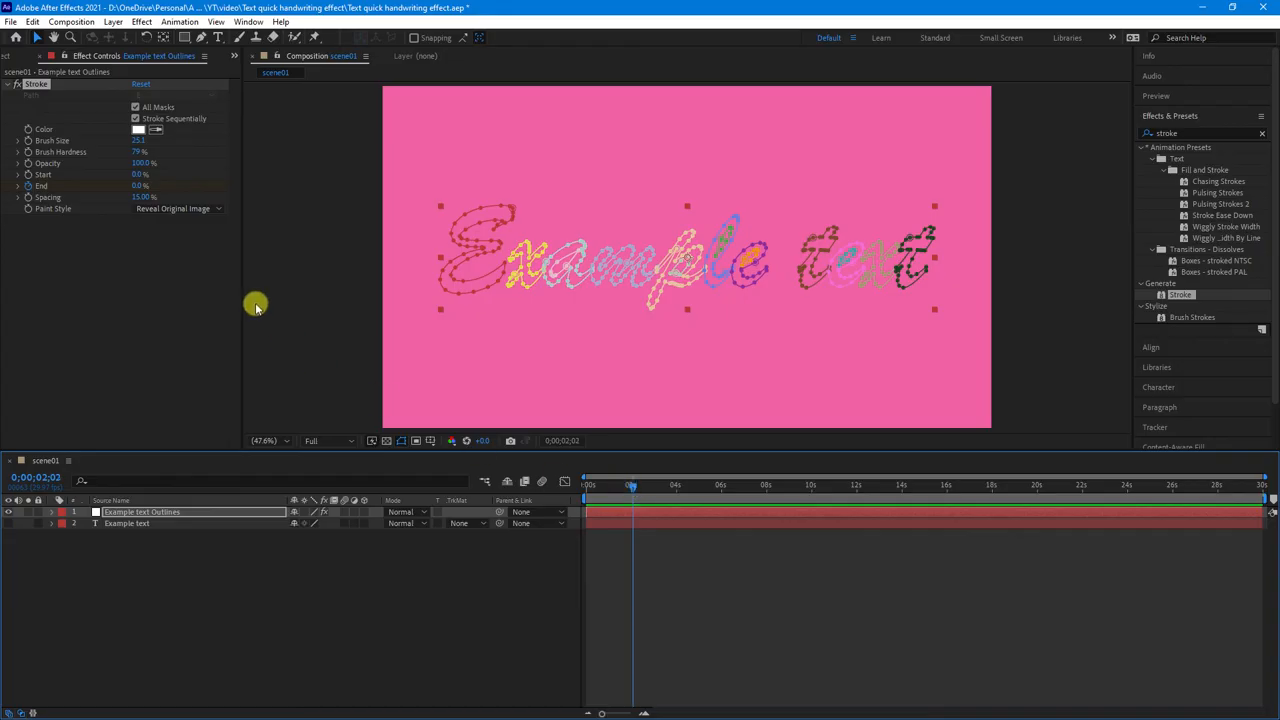
mouse_move(112, 186)
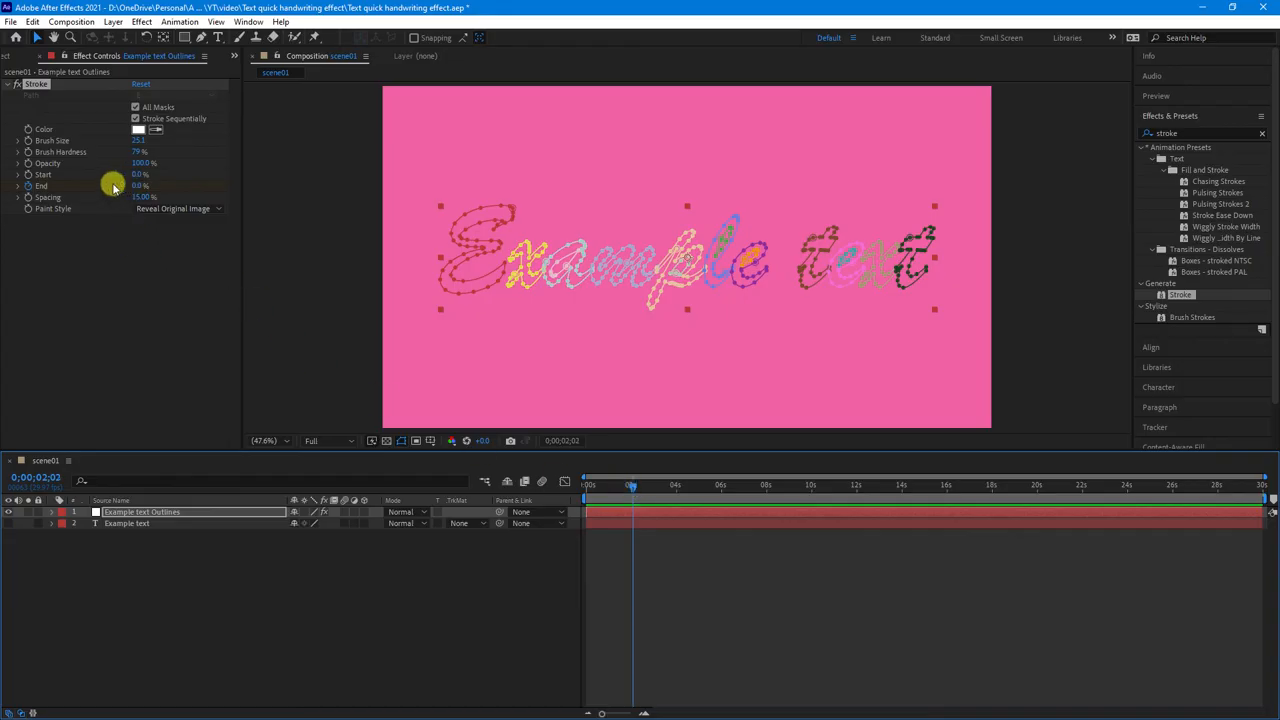